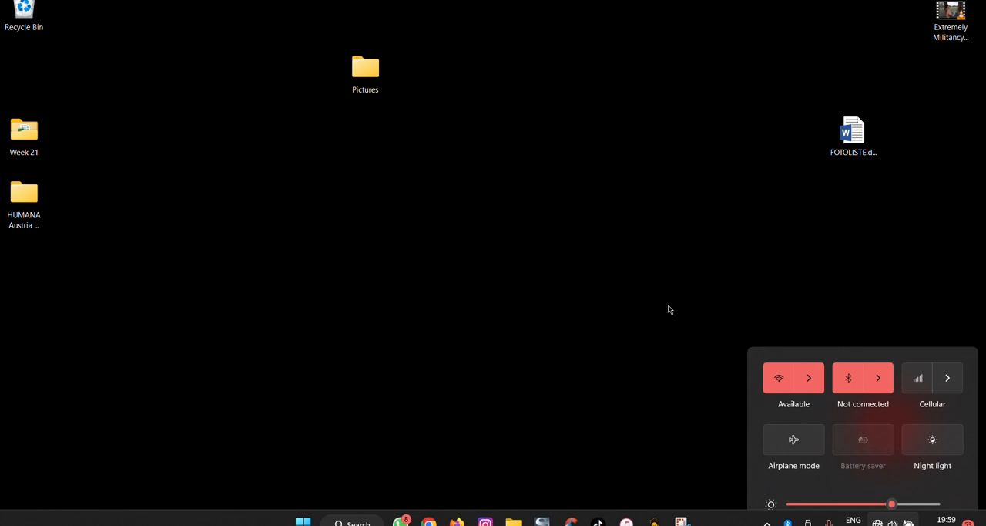
{"action": "key", "text": "Escape"}
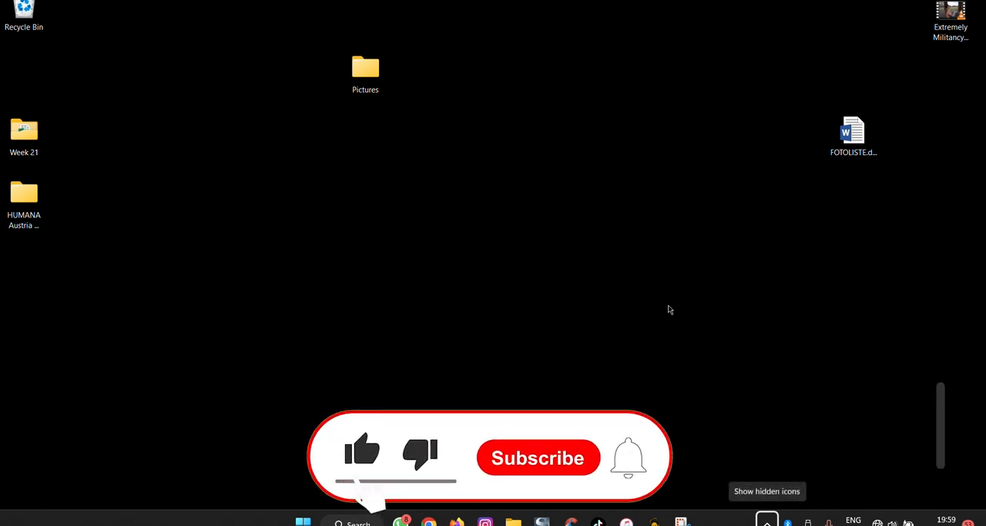
{"action": "left_click", "coordinate": [538, 457]}
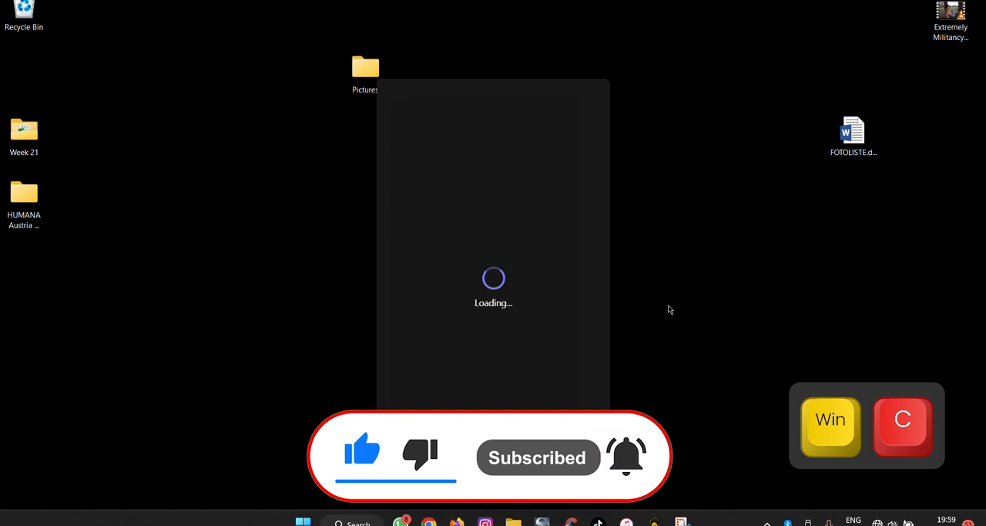
{"action": "mouse_move", "coordinate": [651, 387]}
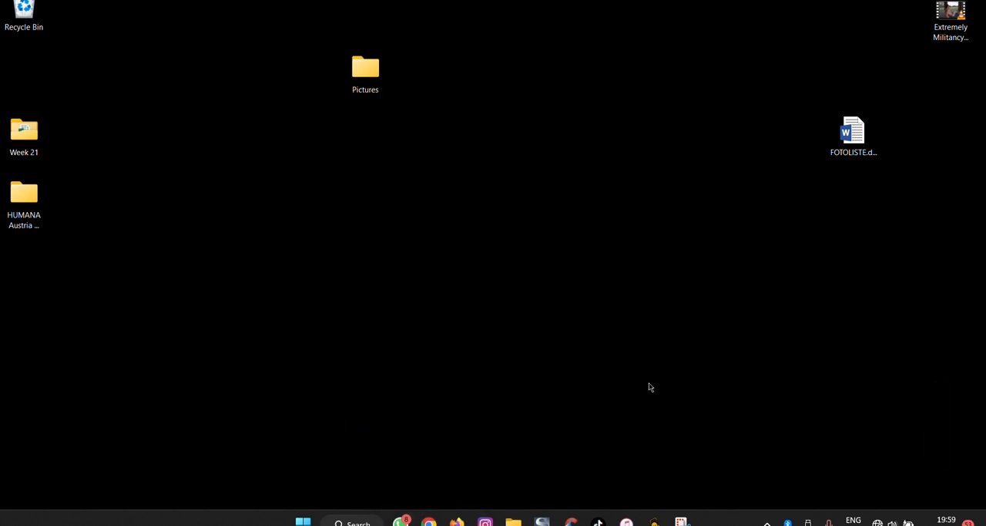
{"action": "mouse_move", "coordinate": [609, 429]}
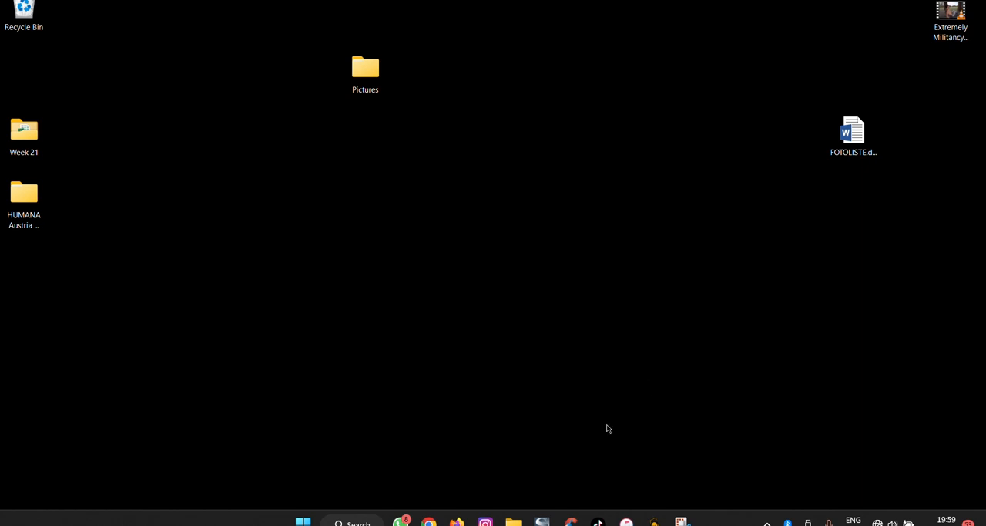
{"action": "left_click", "coordinate": [484, 521]}
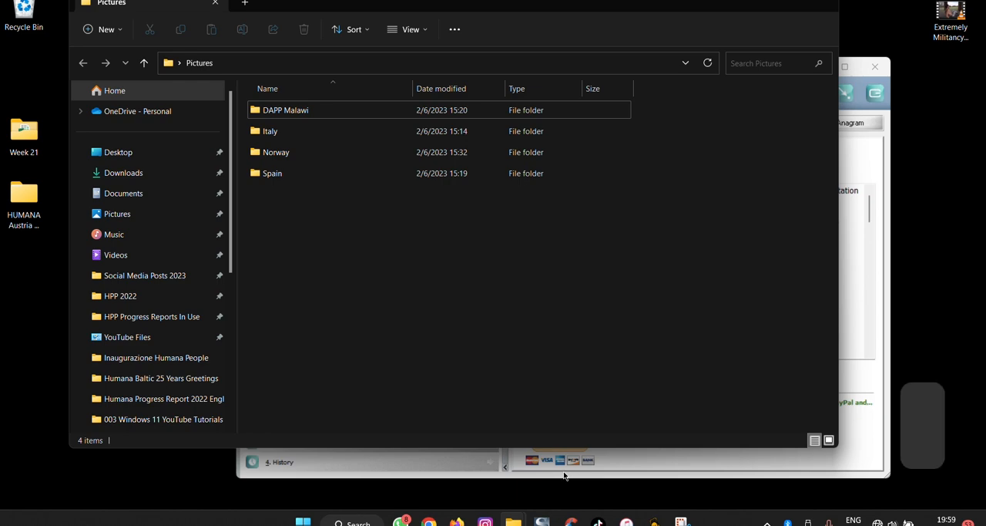
{"action": "key", "text": "Win+D"}
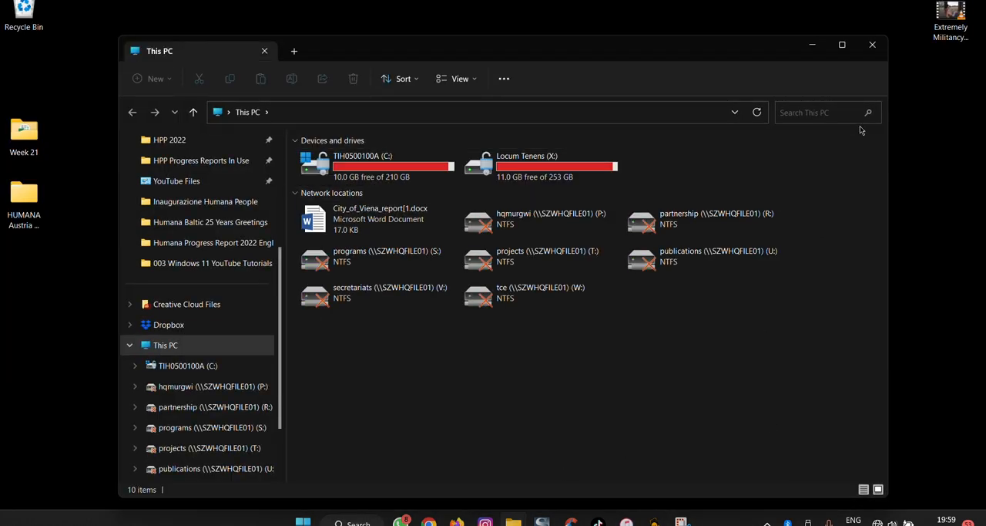
{"action": "left_click", "coordinate": [872, 45]}
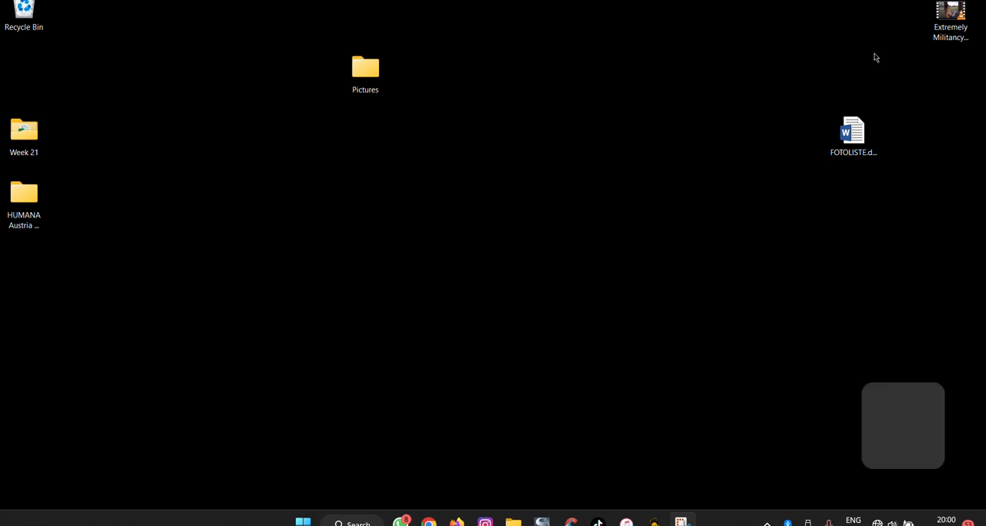
{"action": "key", "text": "Win+f"}
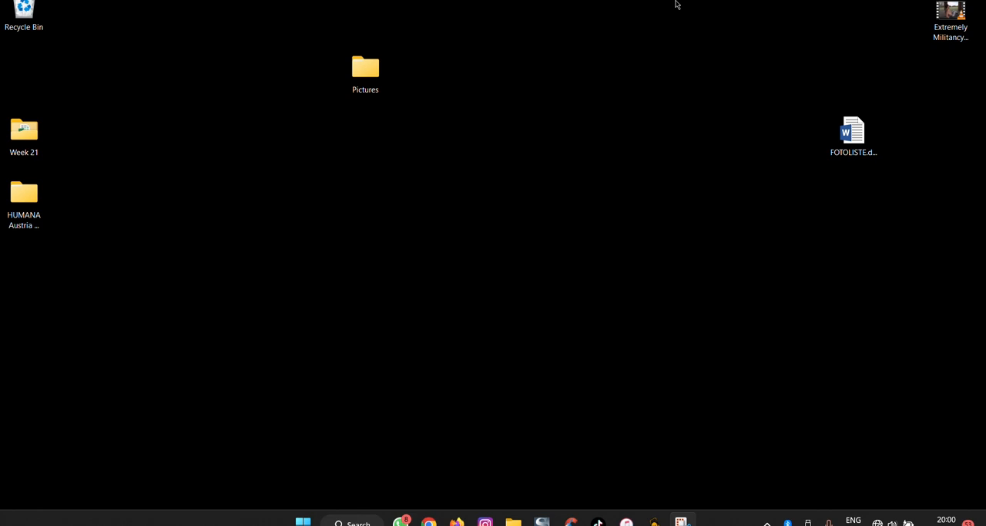
{"action": "key", "text": "win+ctrl"}
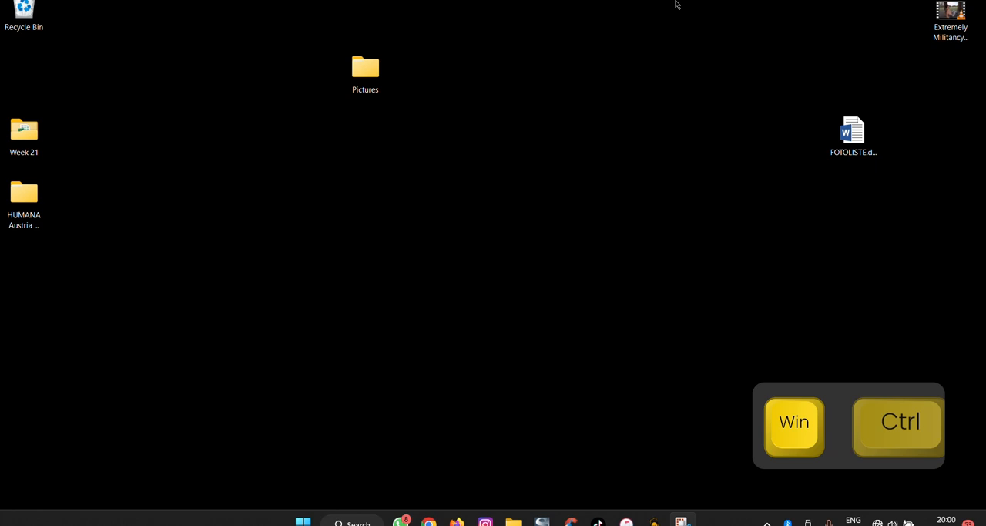
{"action": "key", "text": "Win+Ctrl+F"}
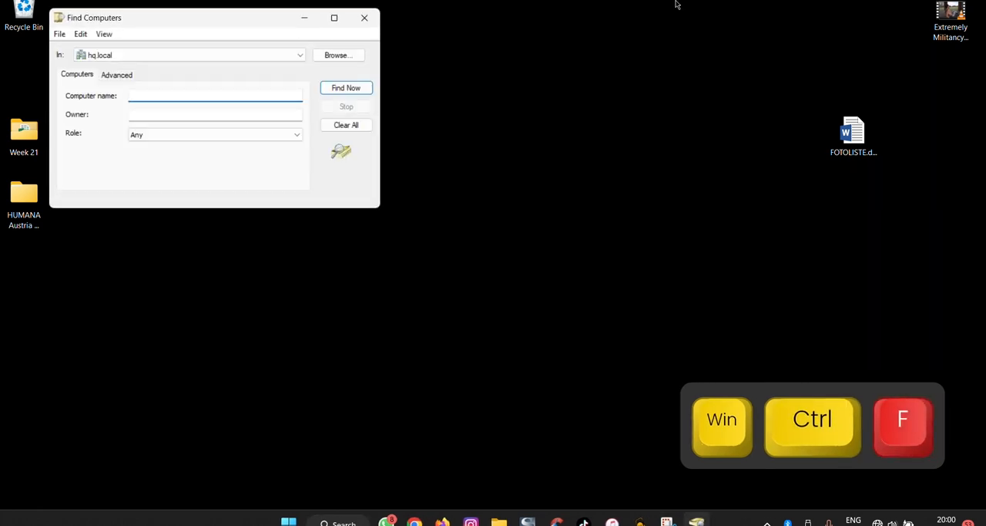
{"action": "left_click", "coordinate": [299, 56]}
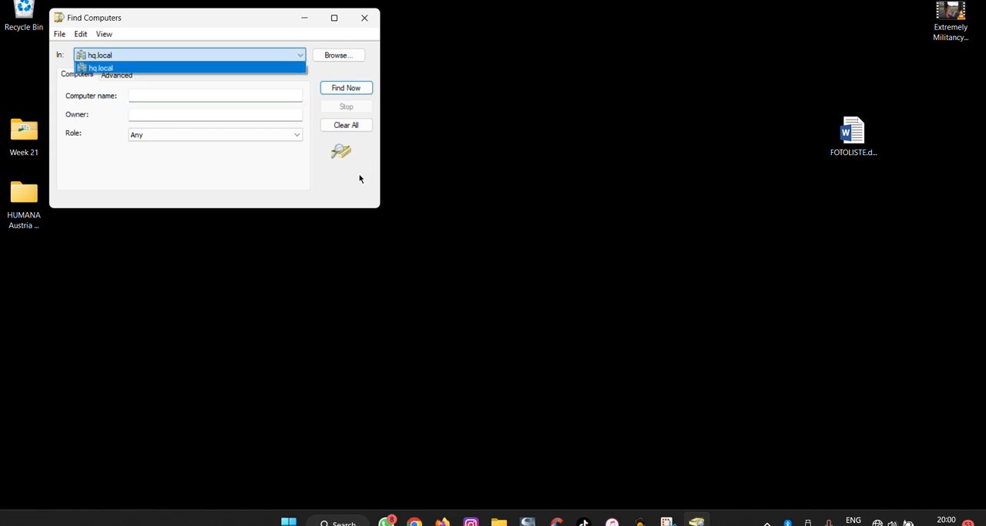
{"action": "left_click", "coordinate": [99, 67]}
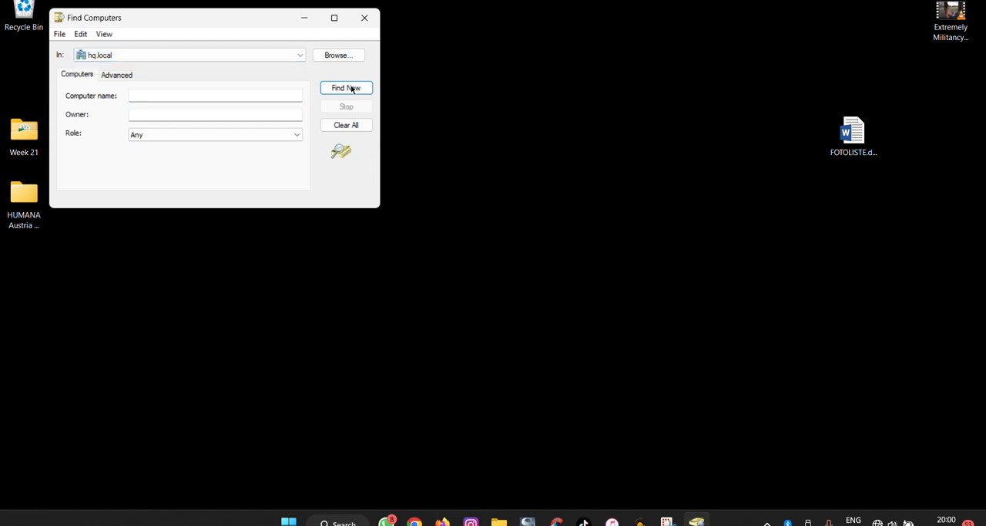
{"action": "left_click", "coordinate": [364, 18]}
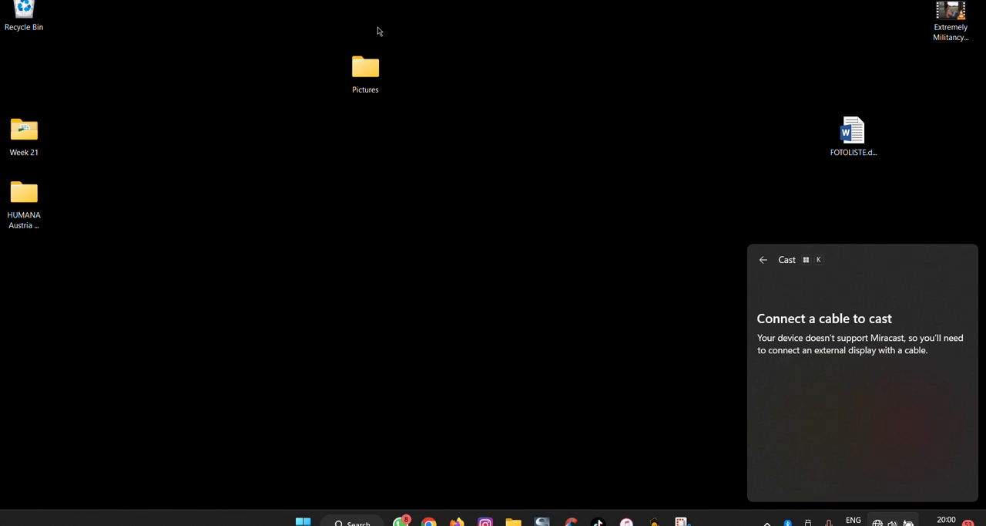
{"action": "mouse_move", "coordinate": [644, 238]}
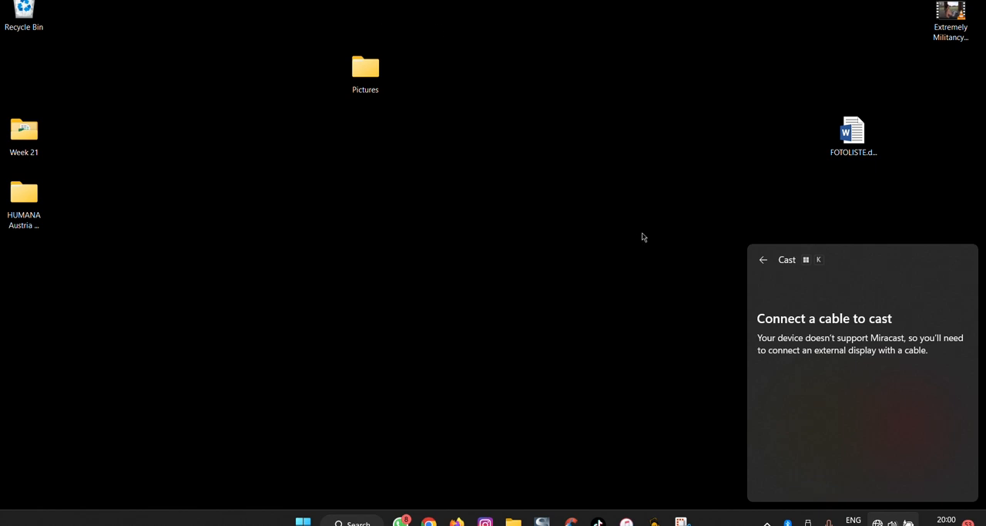
{"action": "mouse_move", "coordinate": [677, 277]}
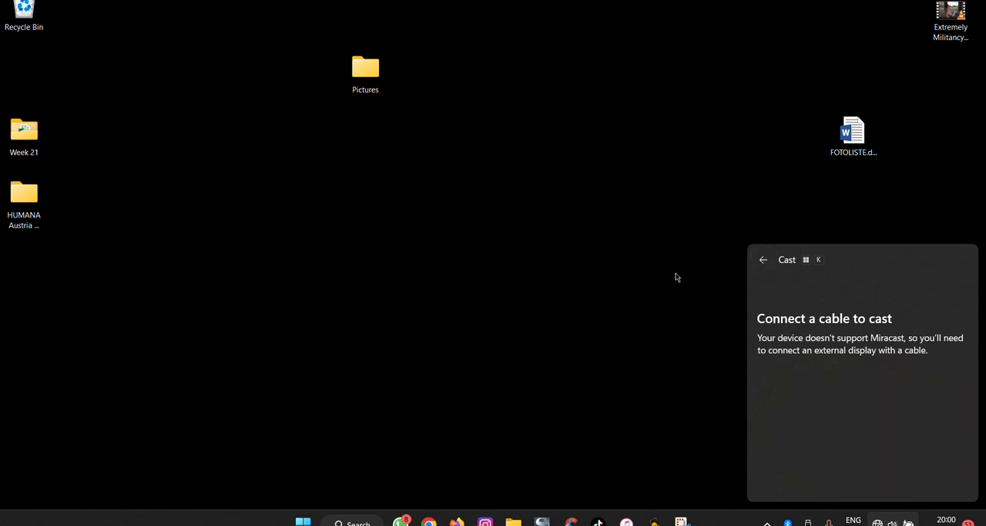
{"action": "left_click", "coordinate": [365, 70]}
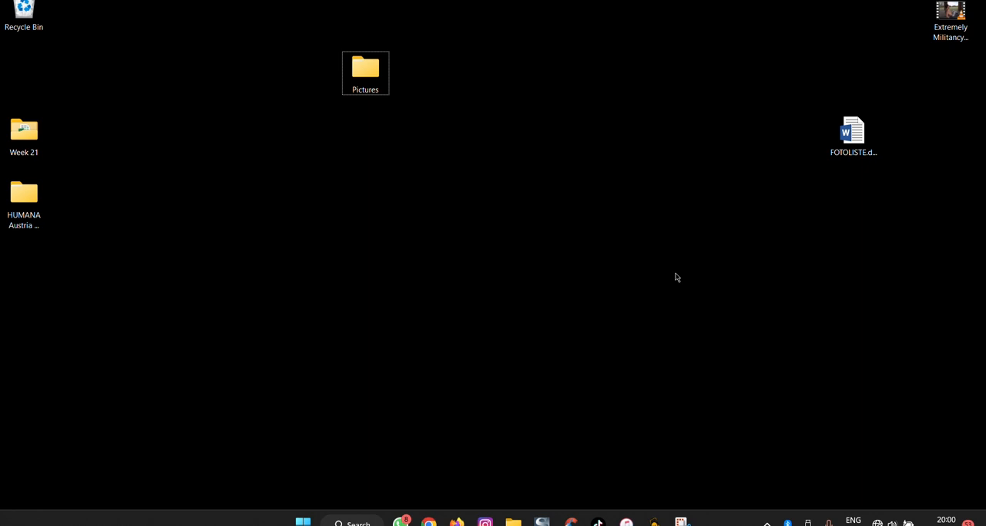
{"action": "mouse_move", "coordinate": [543, 521]}
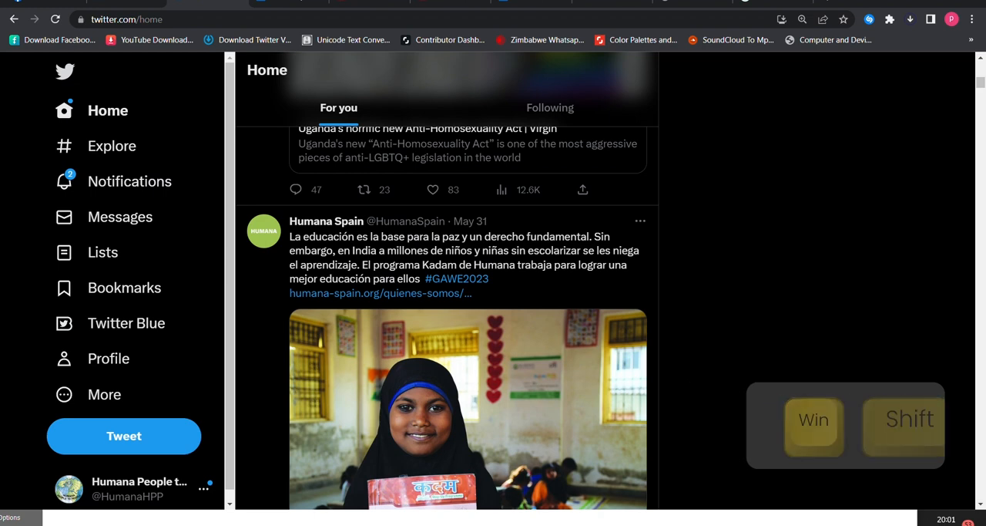
{"action": "key", "text": "Win+D"}
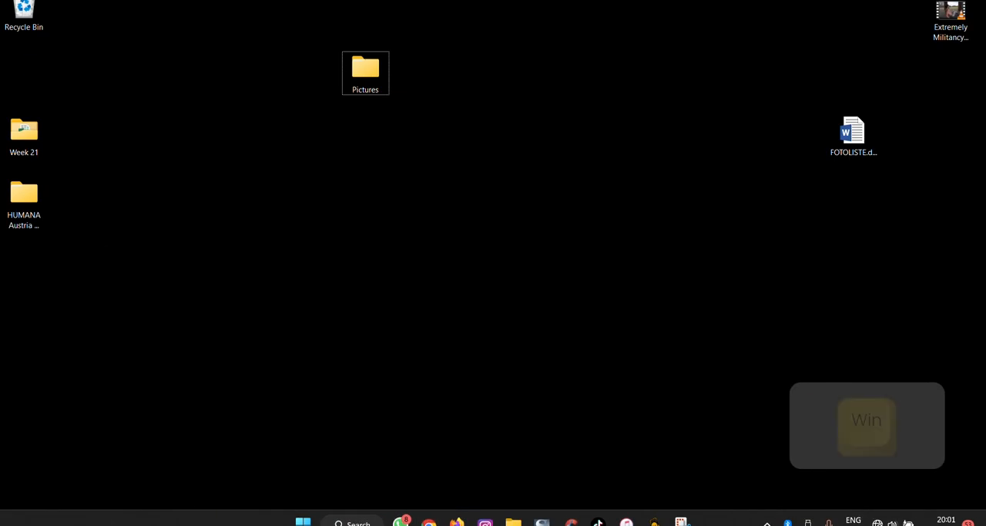
{"action": "key", "text": "Win+D"}
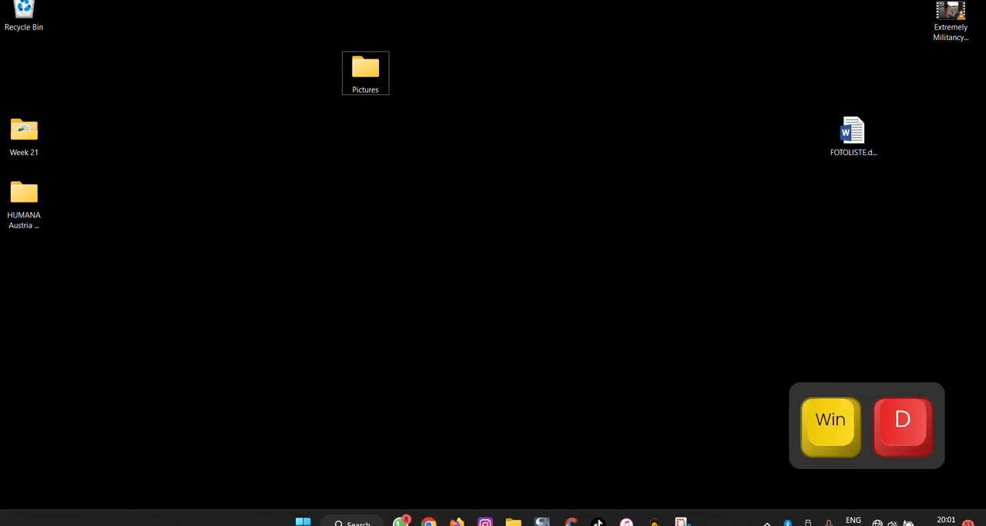
{"action": "key", "text": "Win+p"}
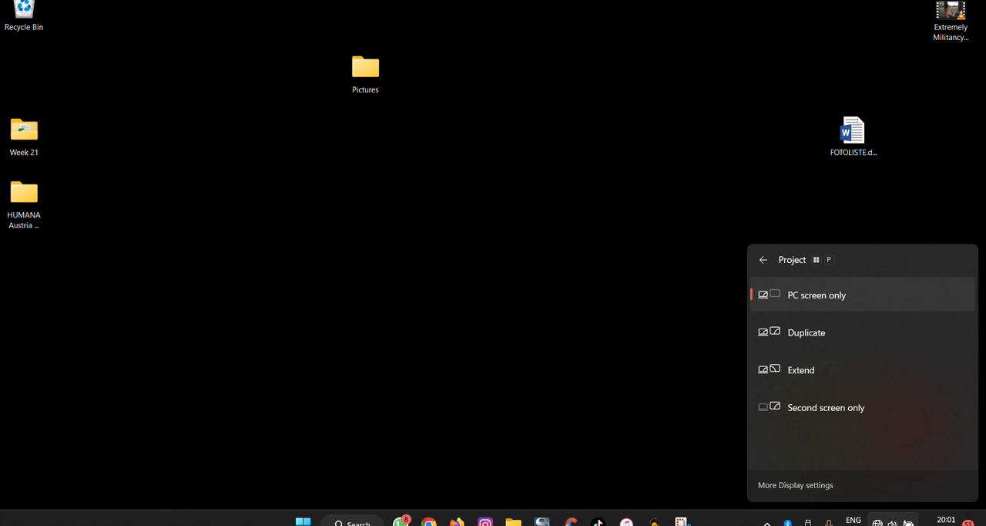
{"action": "mouse_move", "coordinate": [271, 480]}
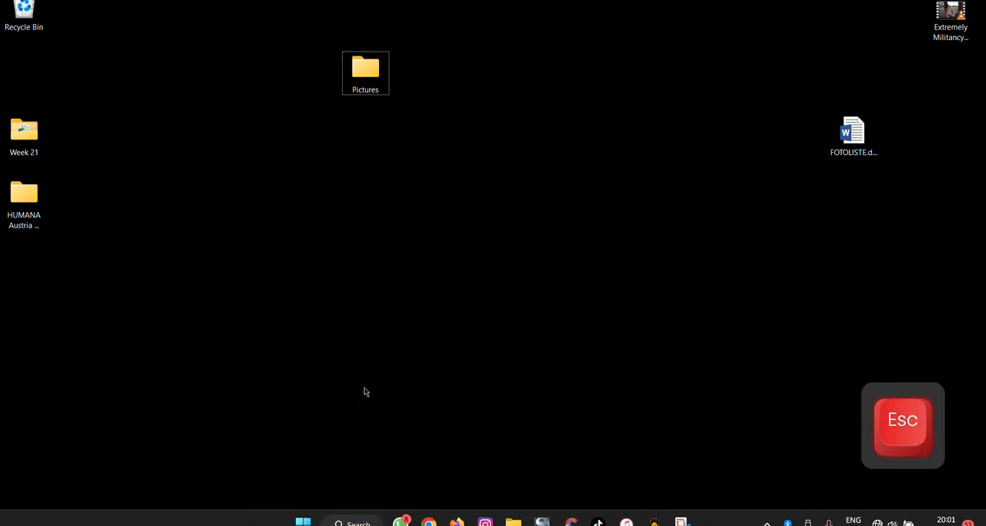
{"action": "key", "text": "Win+r"}
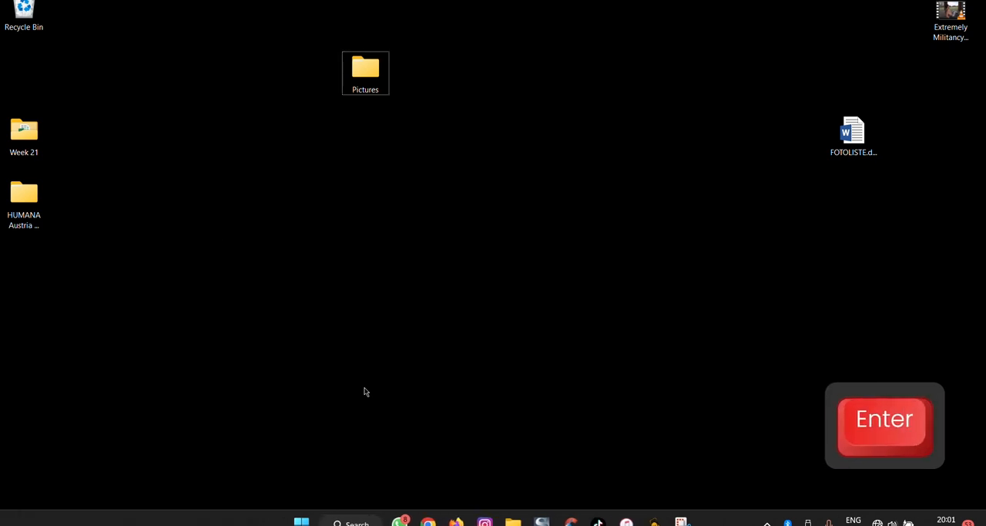
{"action": "double_click", "coordinate": [366, 67]}
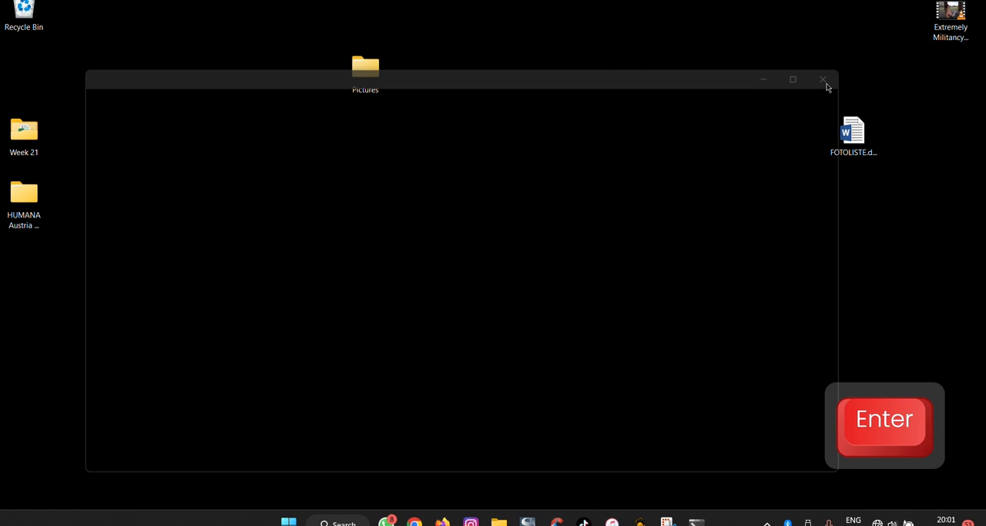
{"action": "left_click", "coordinate": [823, 80]}
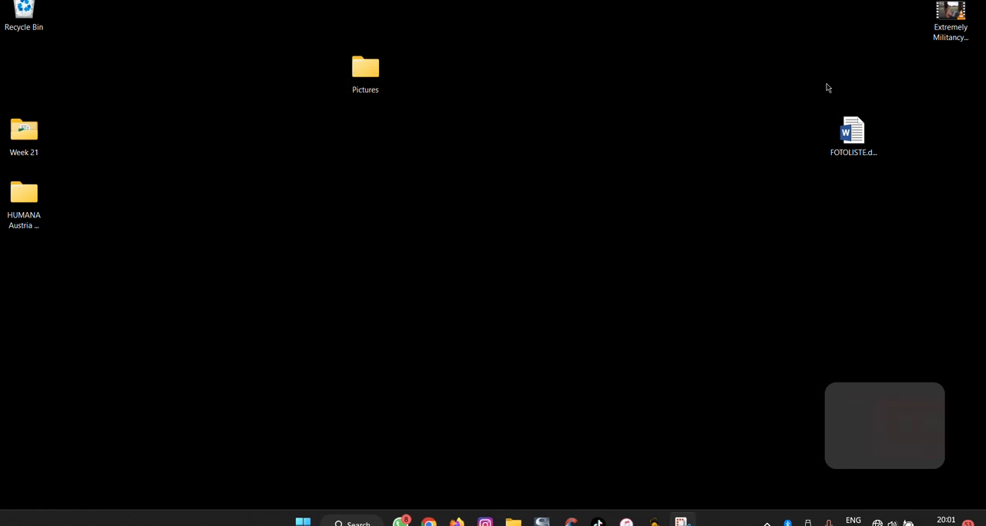